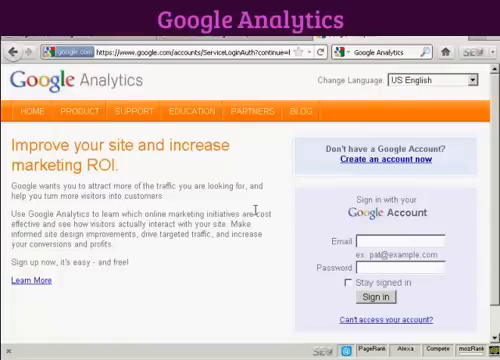
pyautogui.moveTo(273, 210)
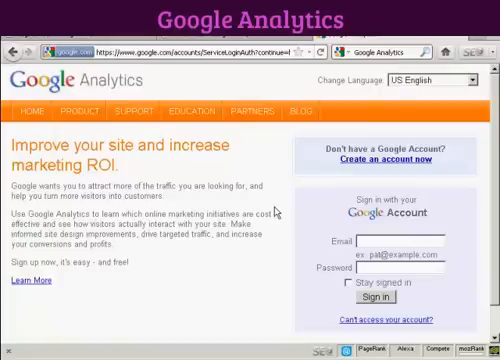
# Begin entering the Google account email on the Analytics sign-in page
pyautogui.click(390, 242)
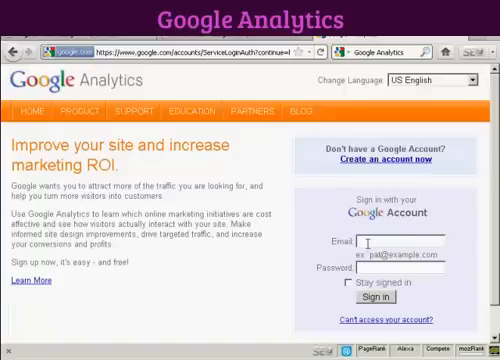
pyautogui.moveTo(455, 272)
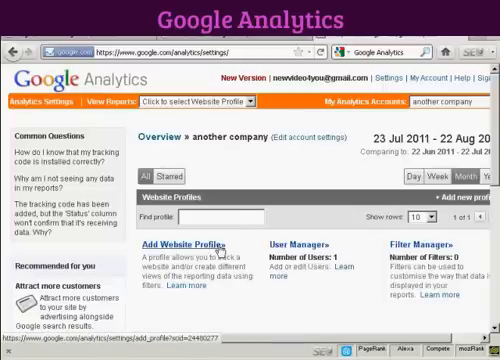
pyautogui.click(179, 243)
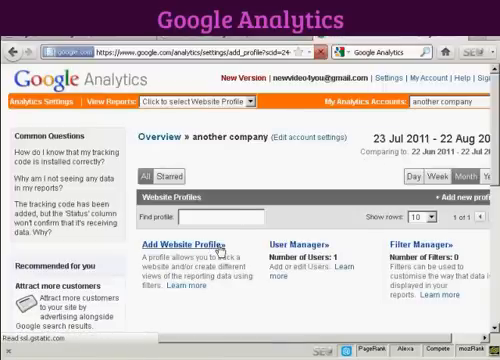
pyautogui.click(185, 243)
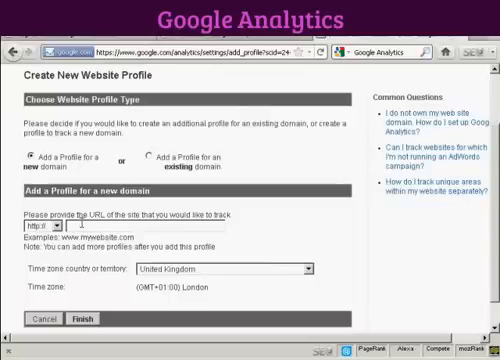
pyautogui.write('www.totsl')
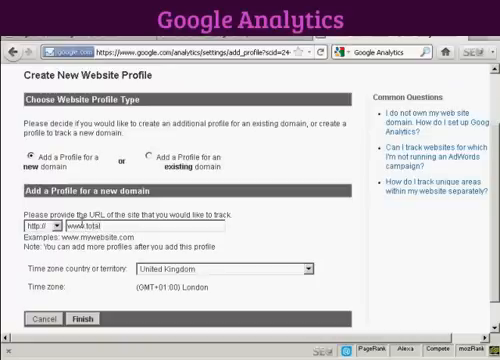
pyautogui.write('webnet.co')
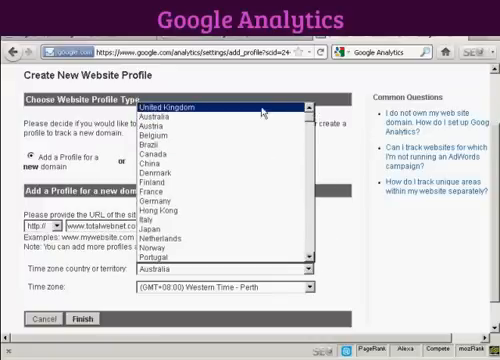
pyautogui.click(217, 106)
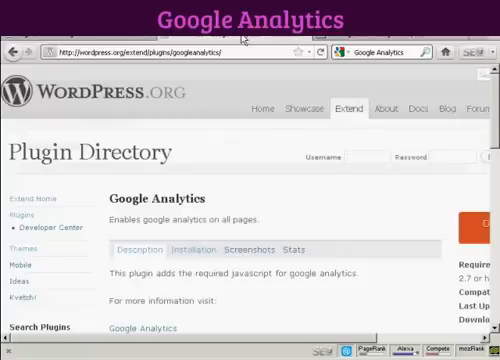
pyautogui.moveTo(165, 212)
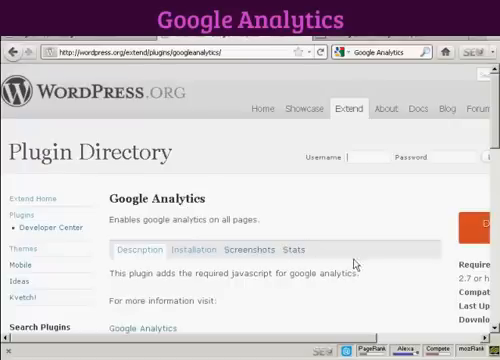
# Scroll through the Google Analytics plugin description on WordPress.org
pyautogui.scroll(-3)
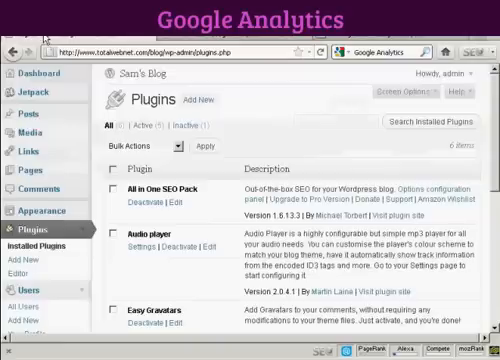
pyautogui.moveTo(232, 80)
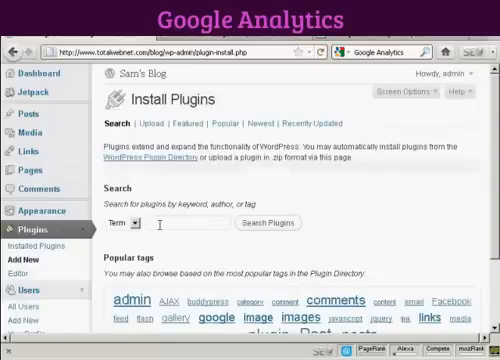
# Search the WordPress plugin installer for 'Google Analytics'
pyautogui.write('Googl')
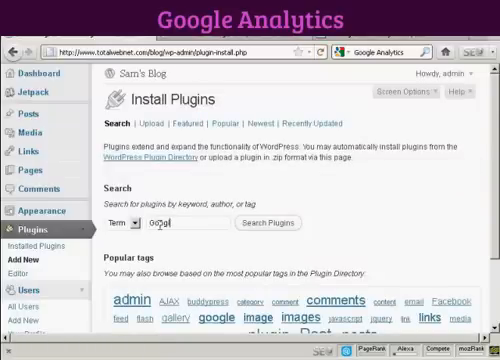
pyautogui.write('Google Analytics')
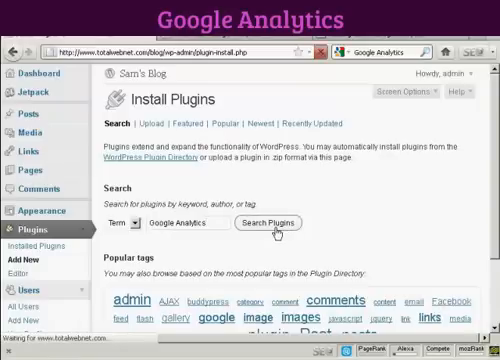
pyautogui.click(267, 222)
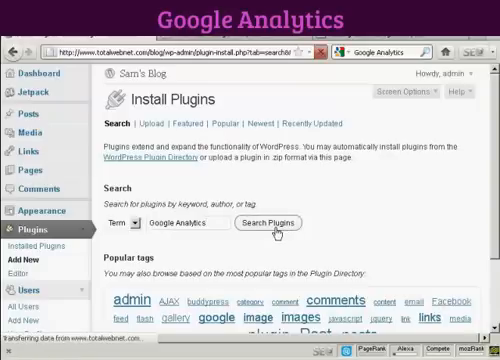
pyautogui.click(271, 222)
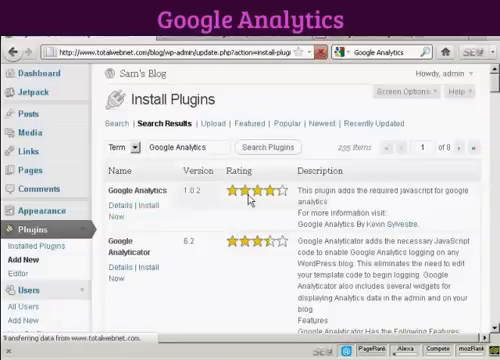
# Install and activate the Google Analytics 1.0.2 plugin
pyautogui.click(145, 224)
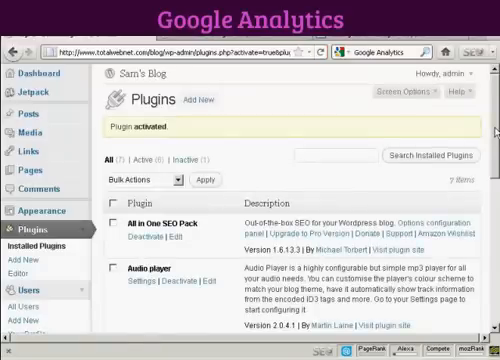
pyautogui.scroll(-3)
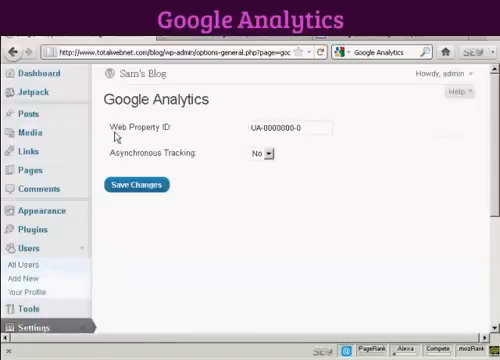
pyautogui.moveTo(171, 138)
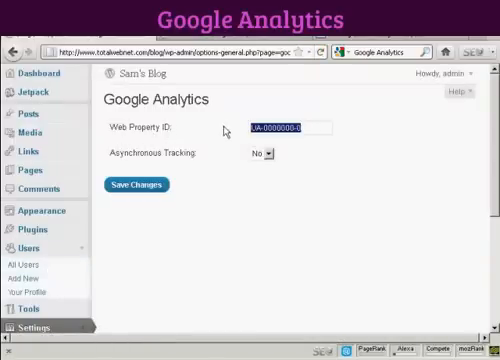
# Save web property ID UA-24480277-2 with asynchronous tracking left at No
pyautogui.click(290, 126)
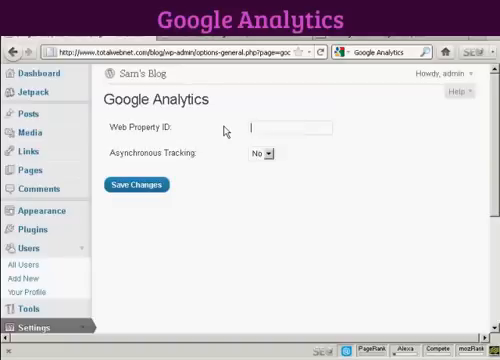
pyautogui.write('UA-24480277-2')
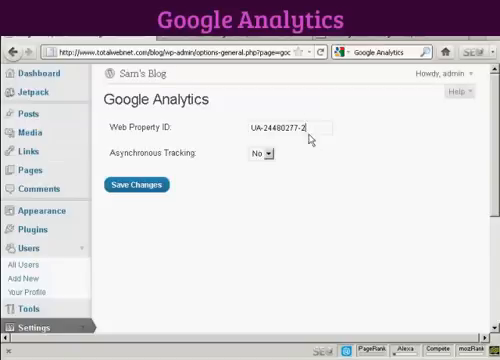
pyautogui.moveTo(268, 156)
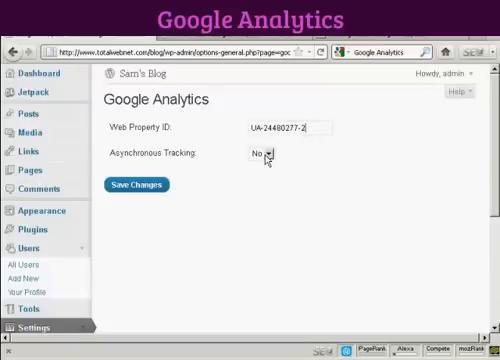
pyautogui.click(263, 154)
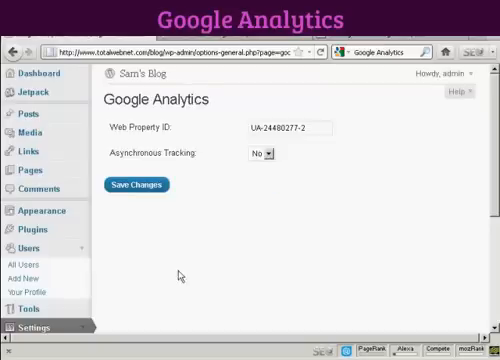
pyautogui.click(135, 184)
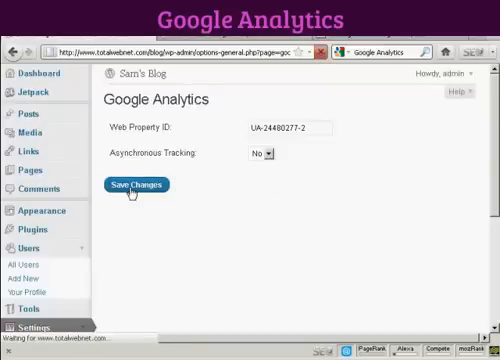
pyautogui.click(135, 185)
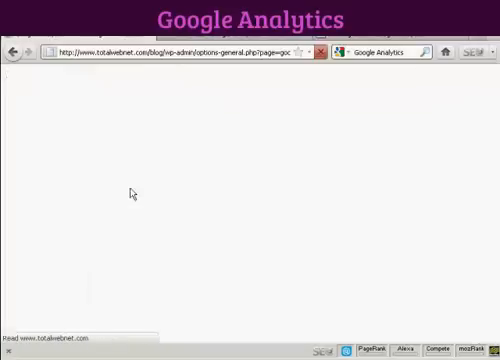